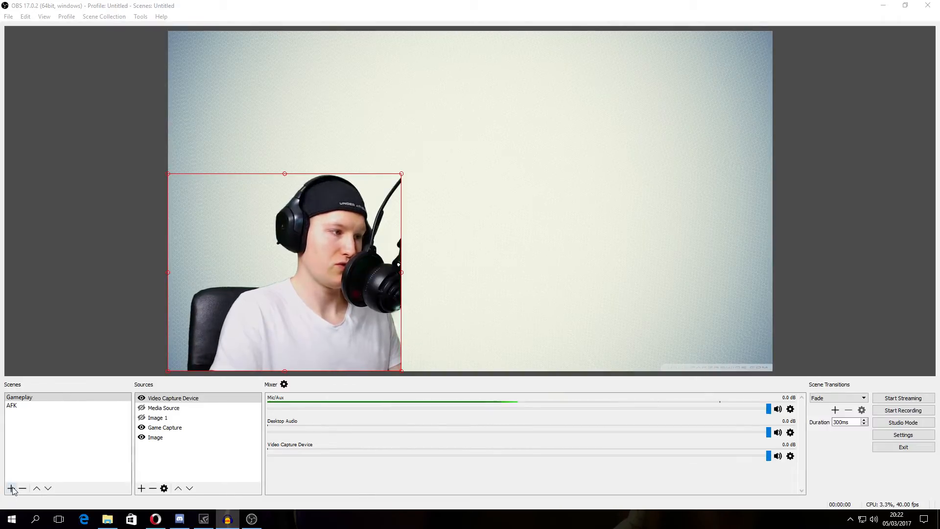
- Create a new scene named Scene 1 and bring up the source types to add
click(9, 487)
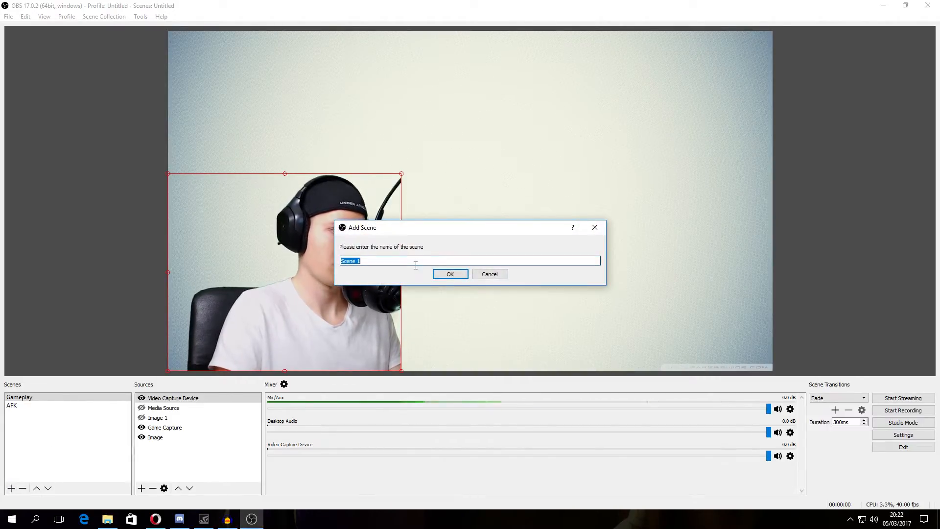
click(449, 275)
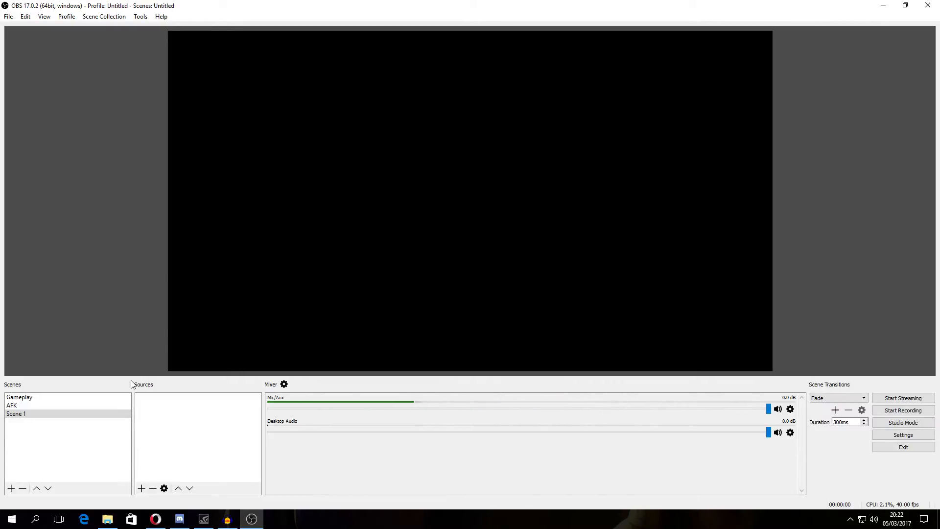
click(141, 487)
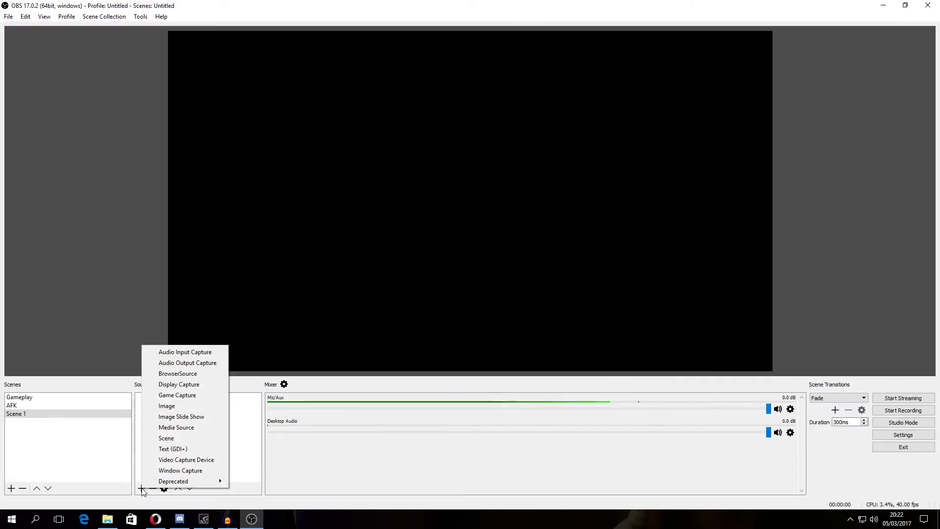
mouse_move(198, 460)
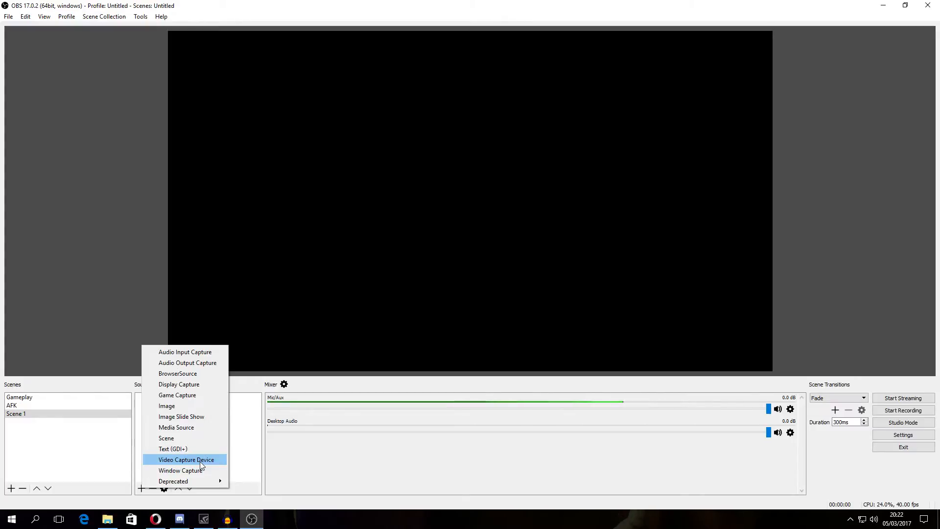
- Add a Video Capture Device source named webcam to Scene 1
click(187, 460)
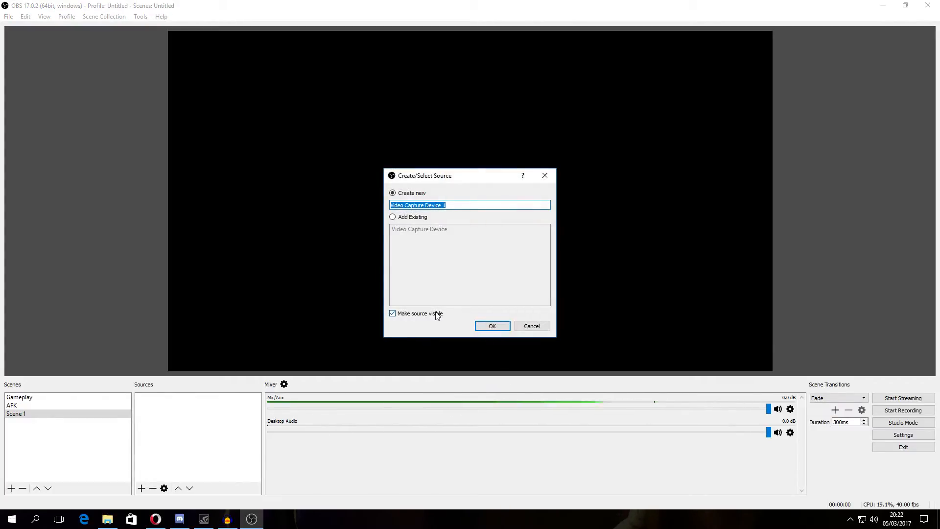
text(webcam)
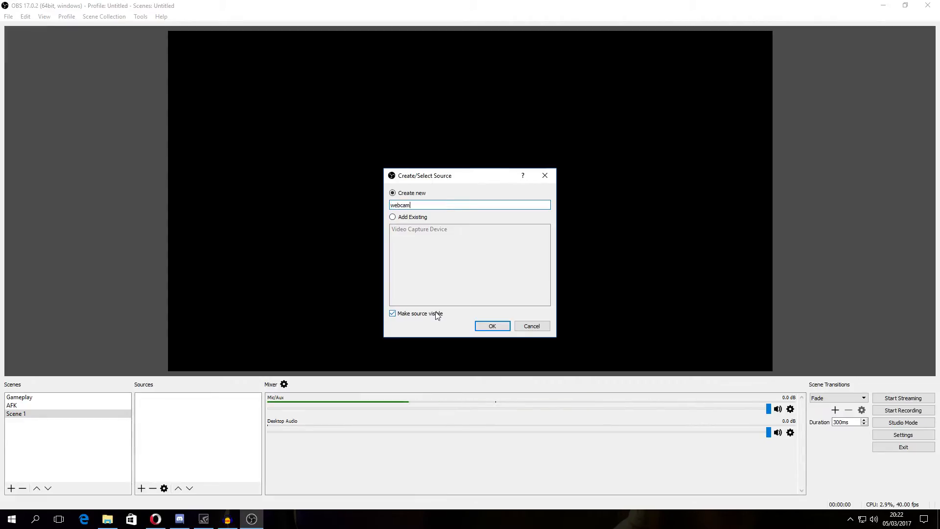
click(491, 325)
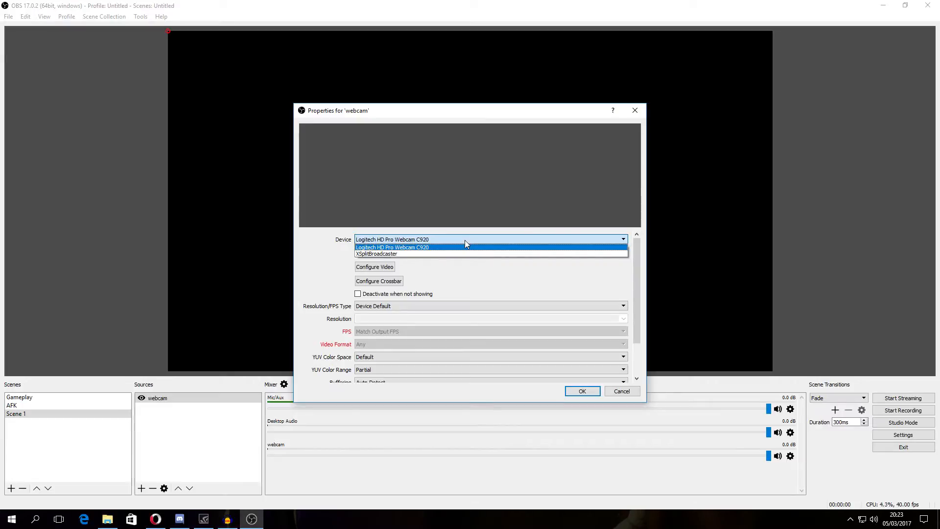
- Use the Logitech camera for webcam with a custom 1920x1080 resolution
click(392, 246)
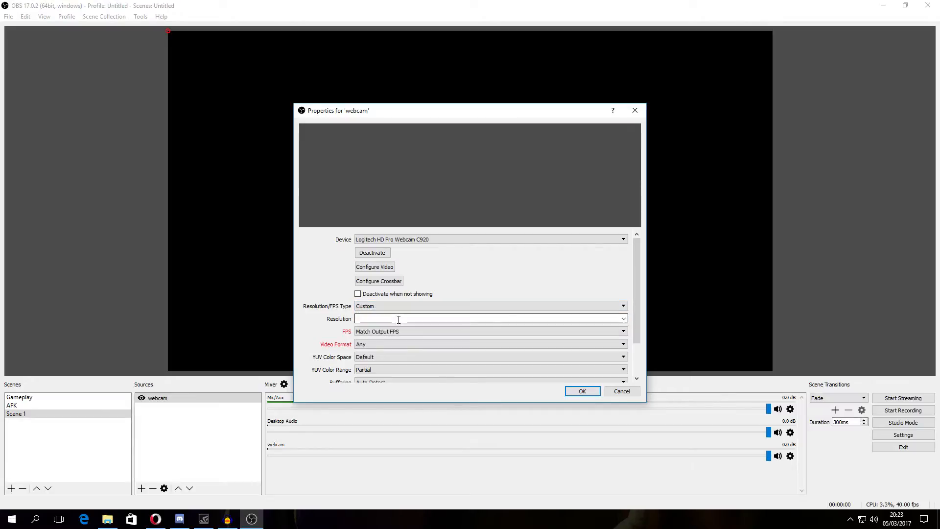
click(623, 319)
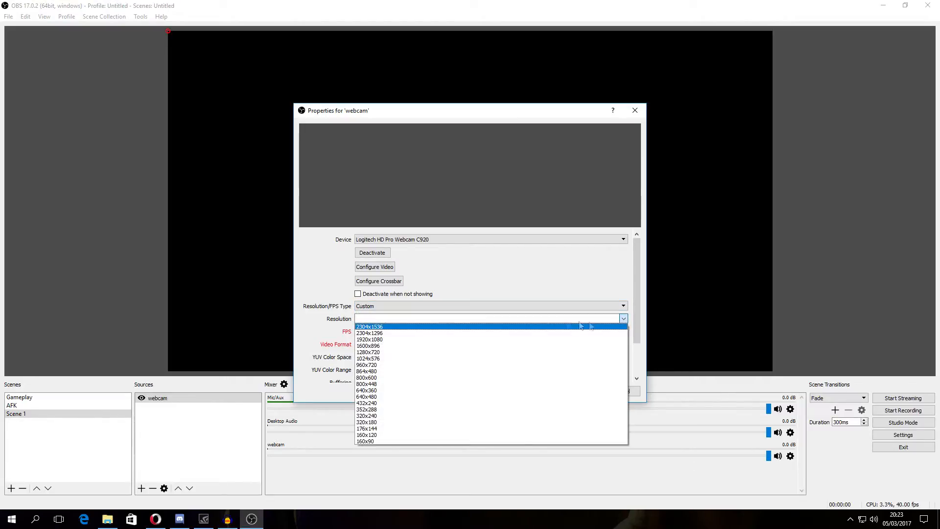
click(371, 339)
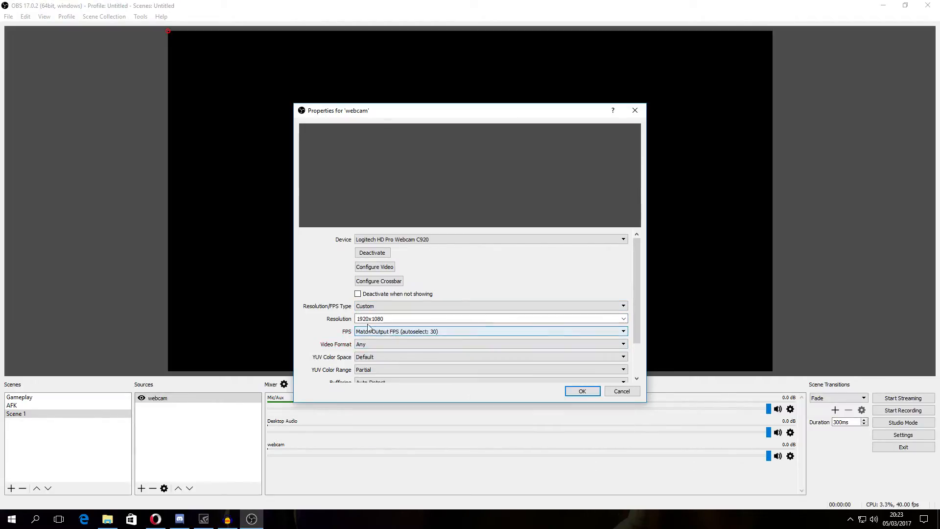
click(623, 343)
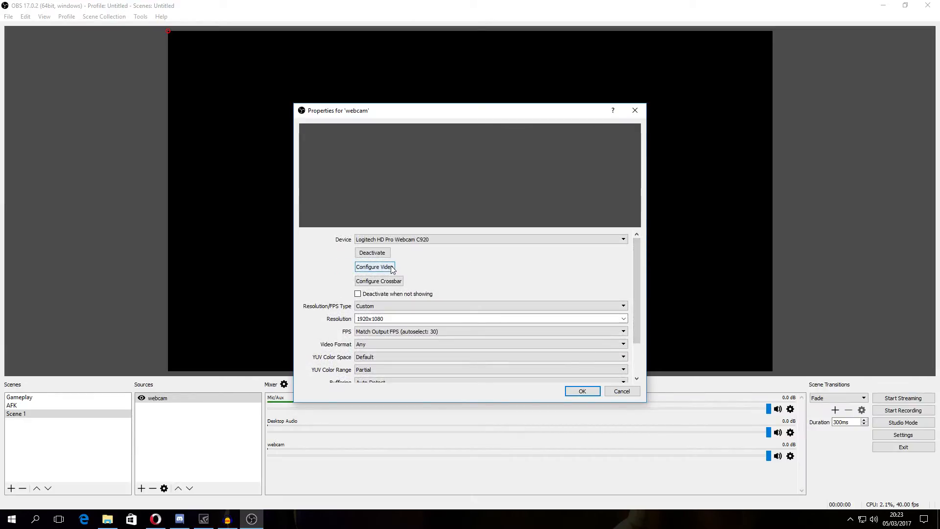
click(372, 267)
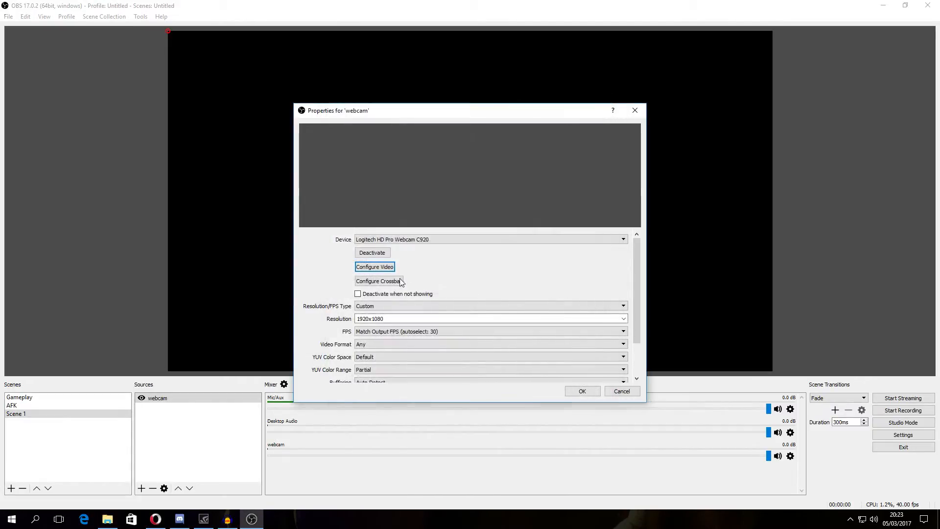
- Confirm Custom 1920x1080 and close the properties so the green-screen feed shows live
click(490, 306)
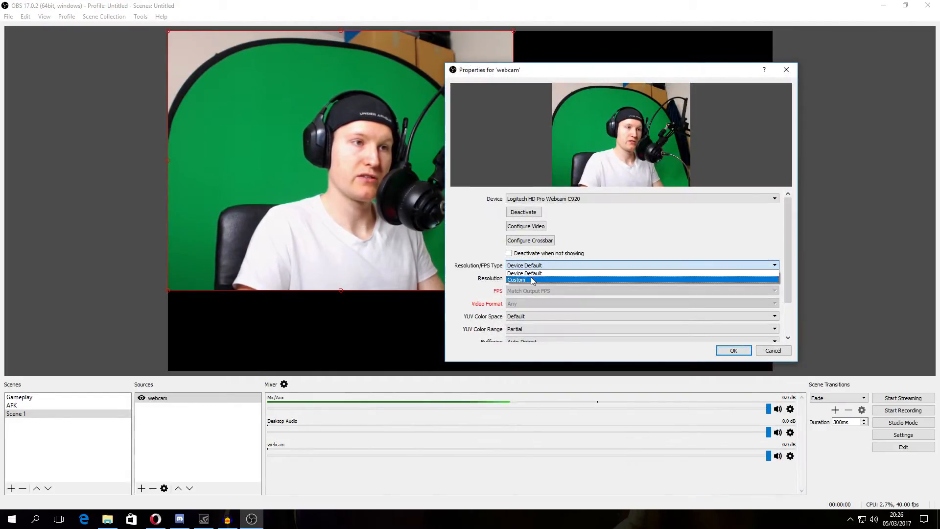
click(516, 280)
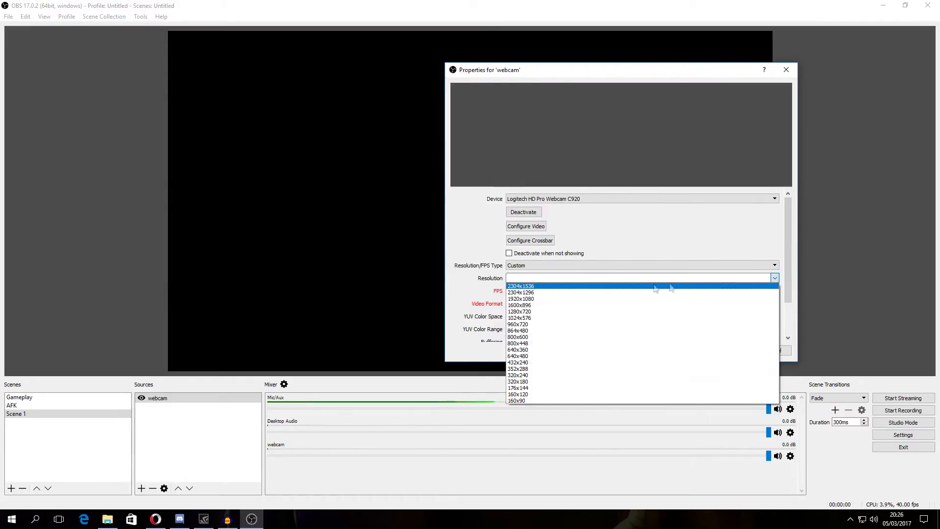
click(519, 299)
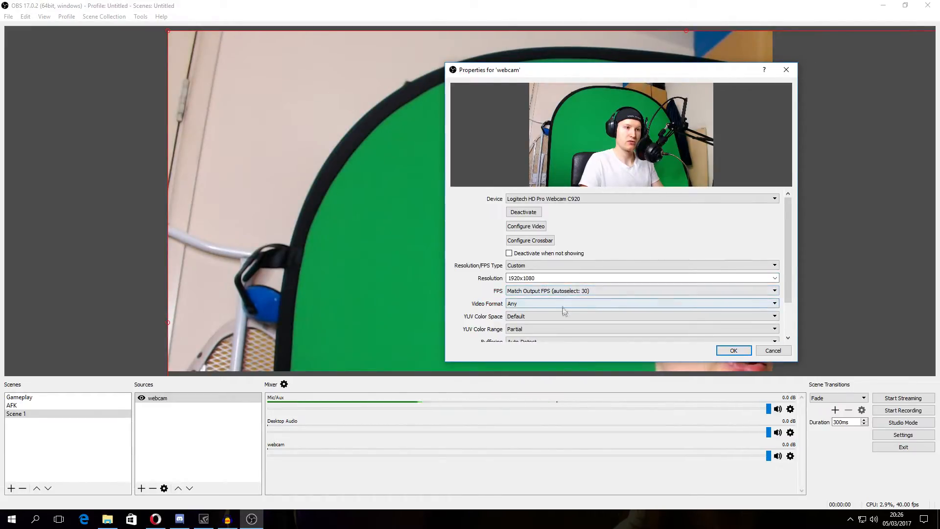
click(732, 351)
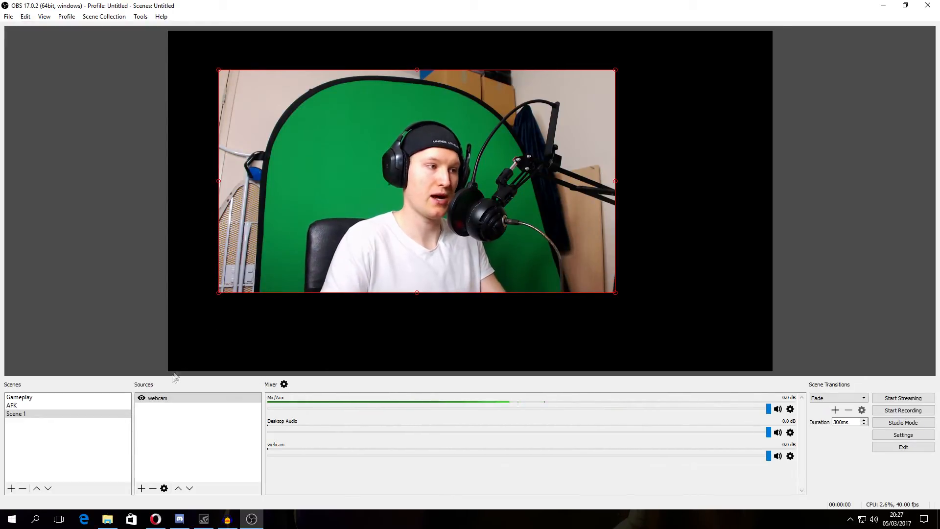
- Add a Chroma Key effect filter to the webcam source
click(157, 397)
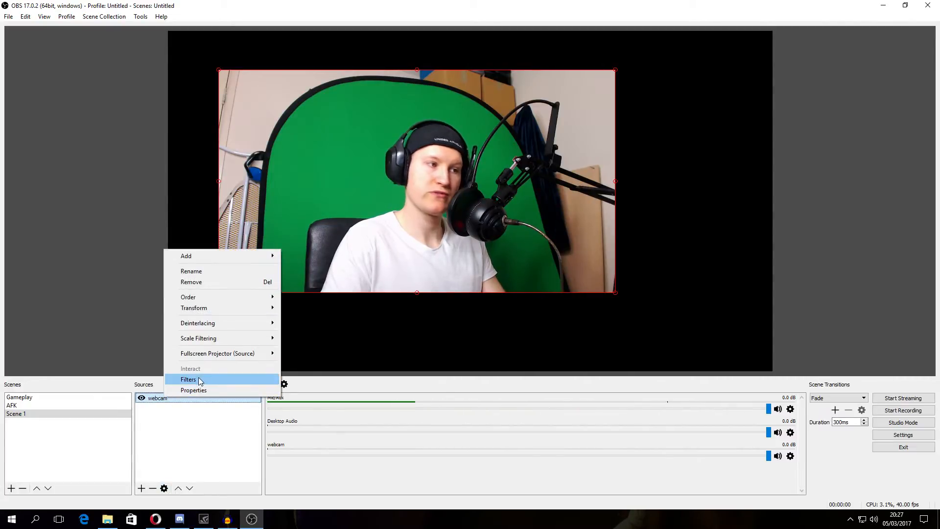
click(188, 379)
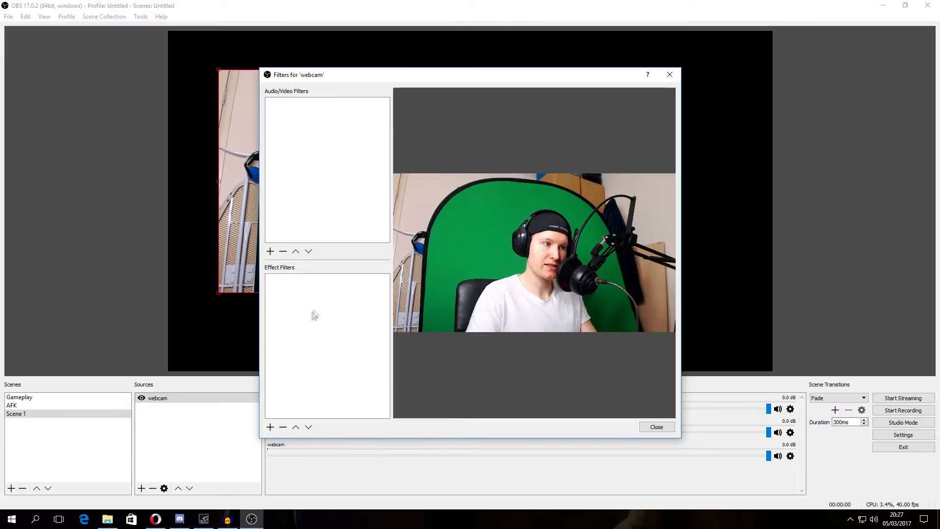
click(270, 427)
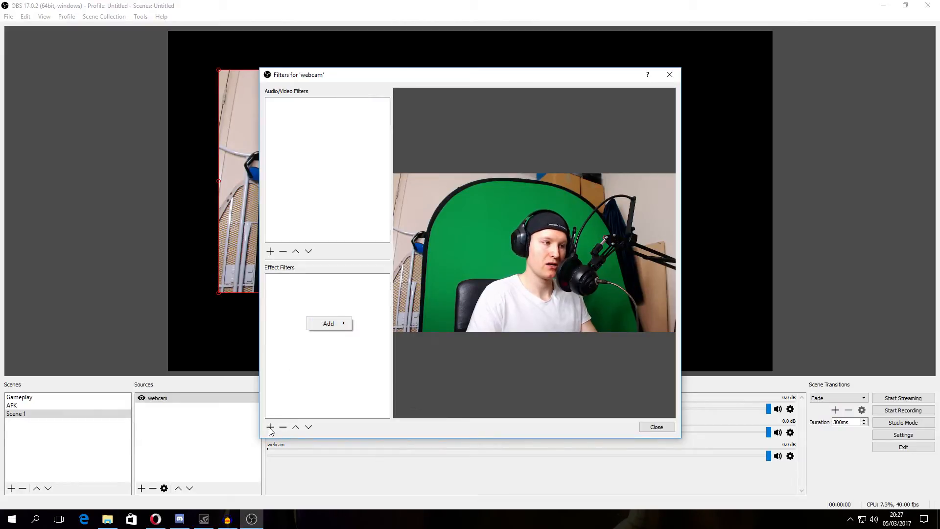
click(328, 323)
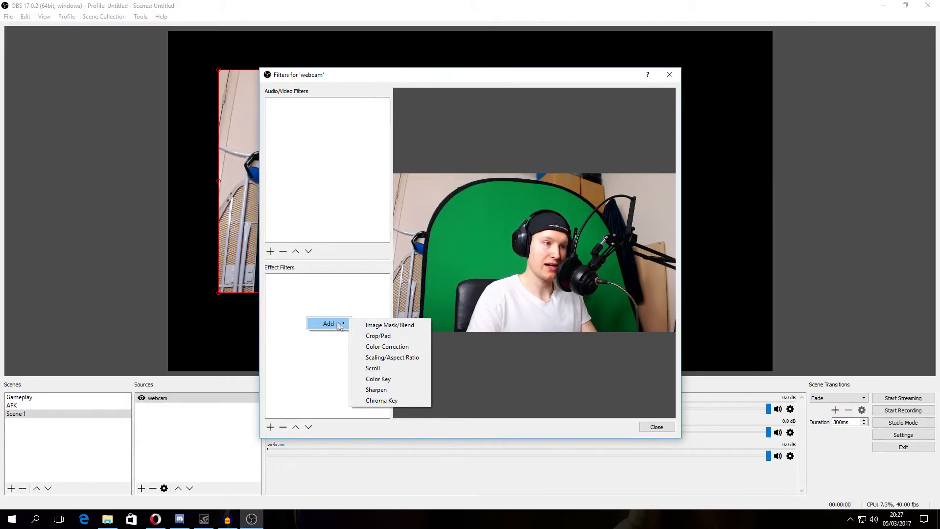
mouse_move(376, 389)
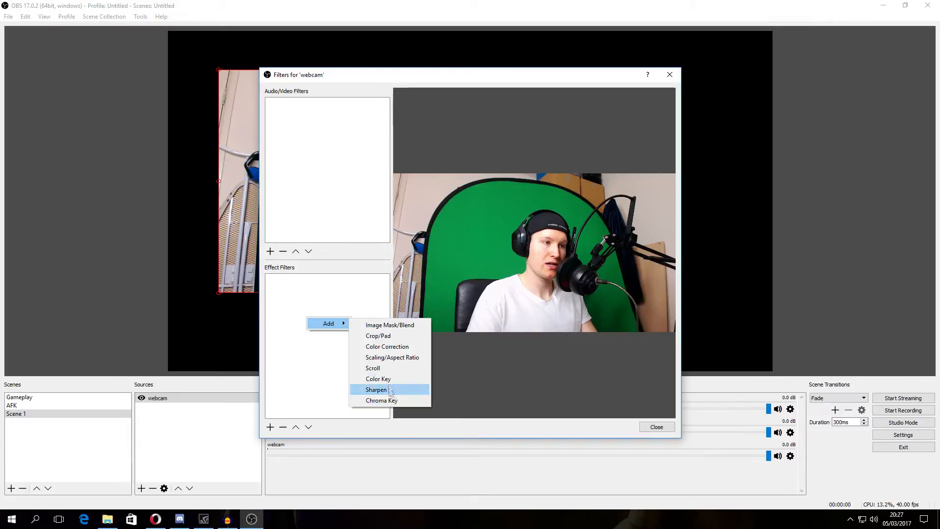
click(382, 401)
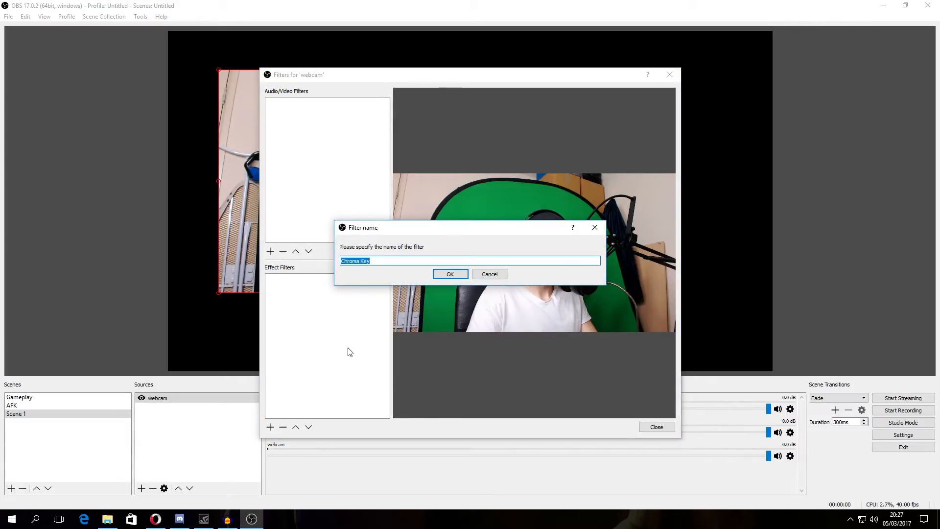
click(450, 274)
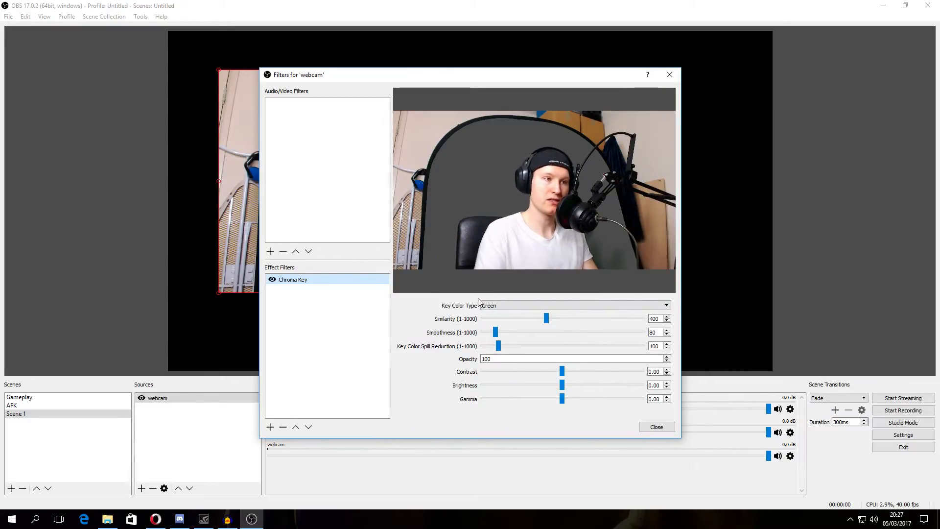
- Keep green as the key colour and tune similarity to about 409
click(666, 306)
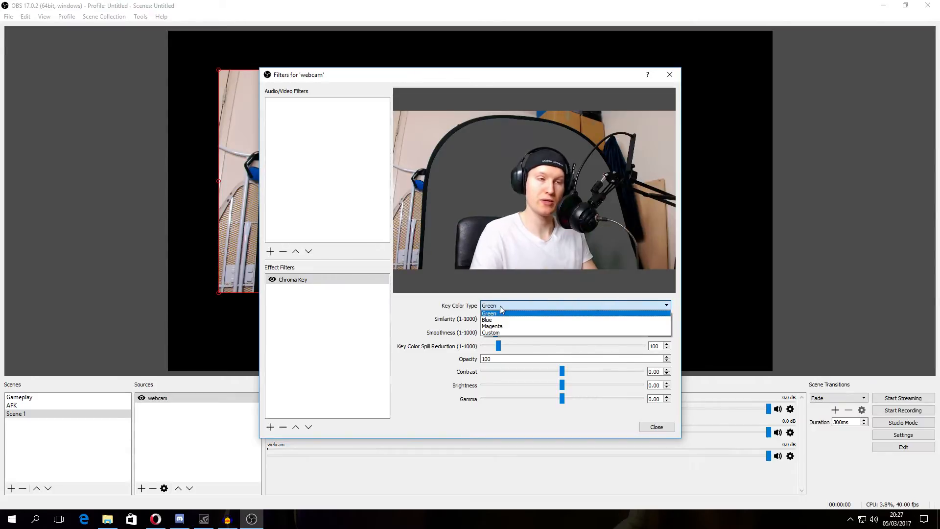
click(489, 313)
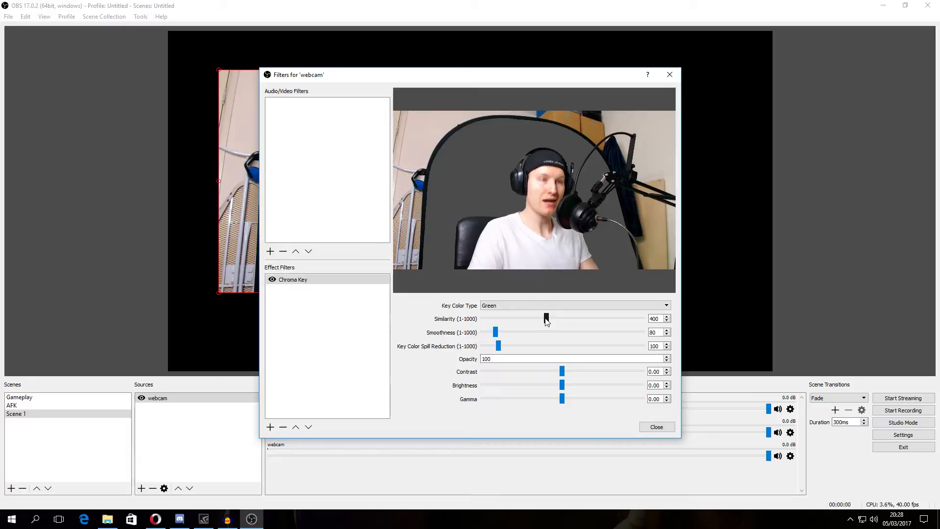
drag(546, 318, 491, 318)
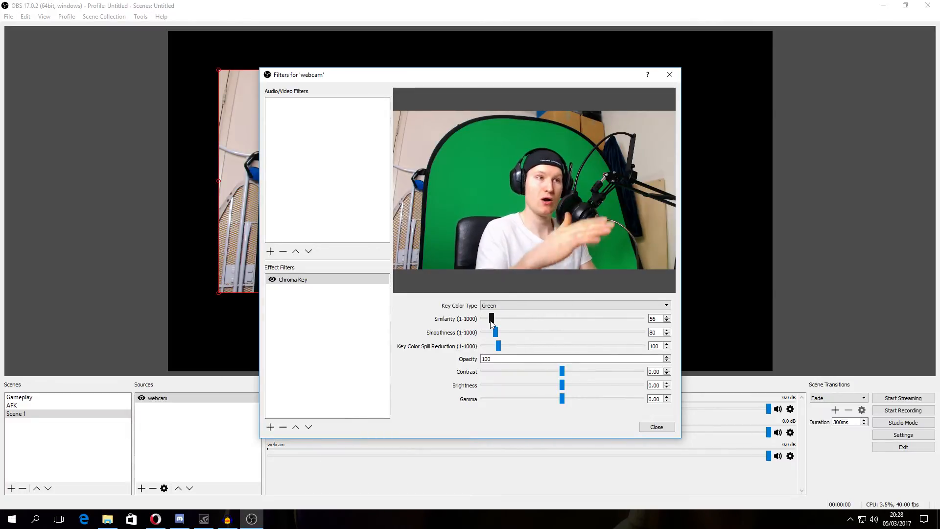
drag(492, 318, 541, 319)
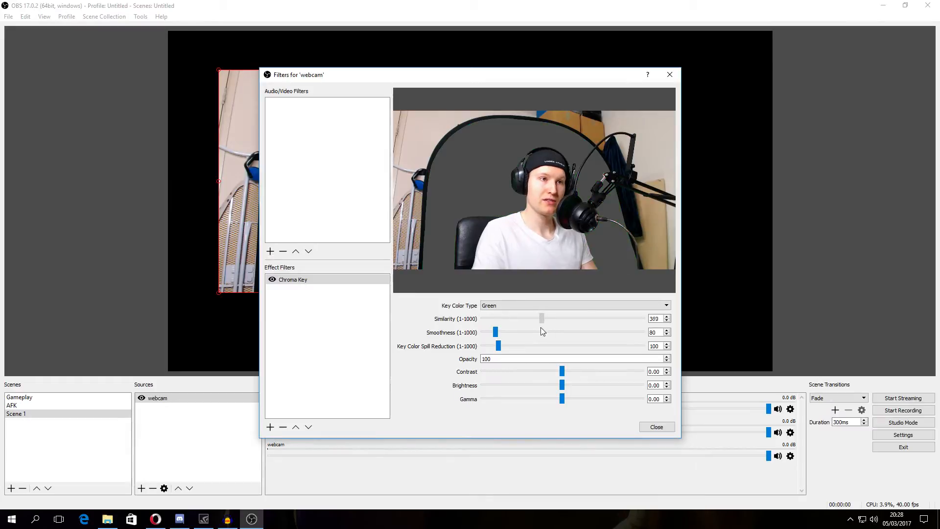
drag(541, 318, 536, 318)
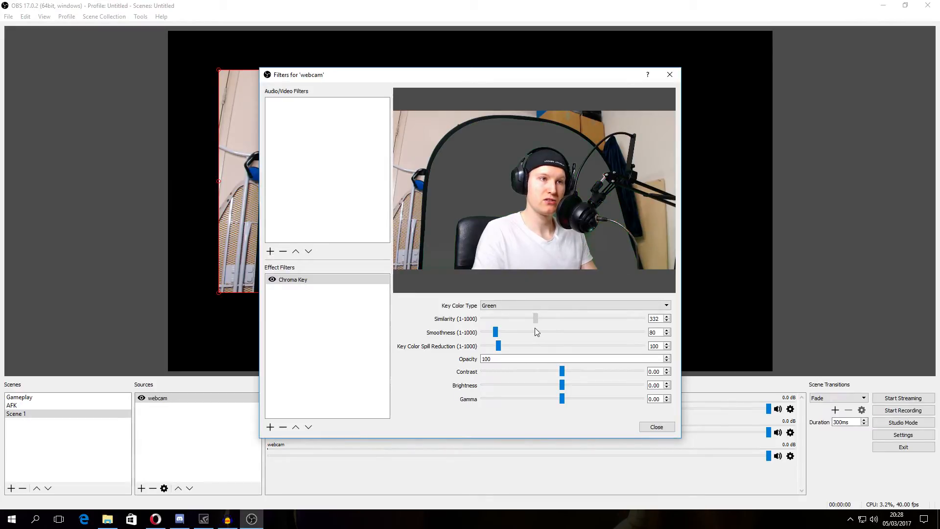
drag(536, 318, 535, 318)
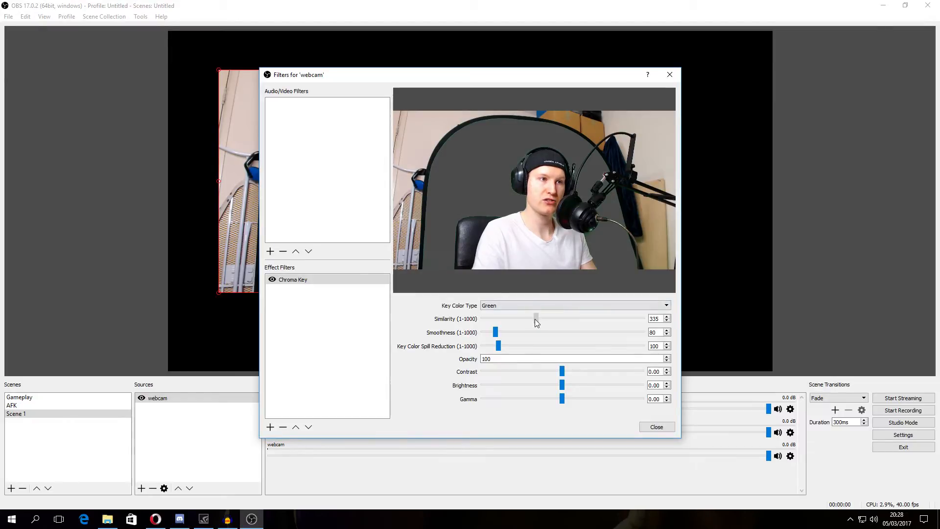
drag(536, 319, 547, 318)
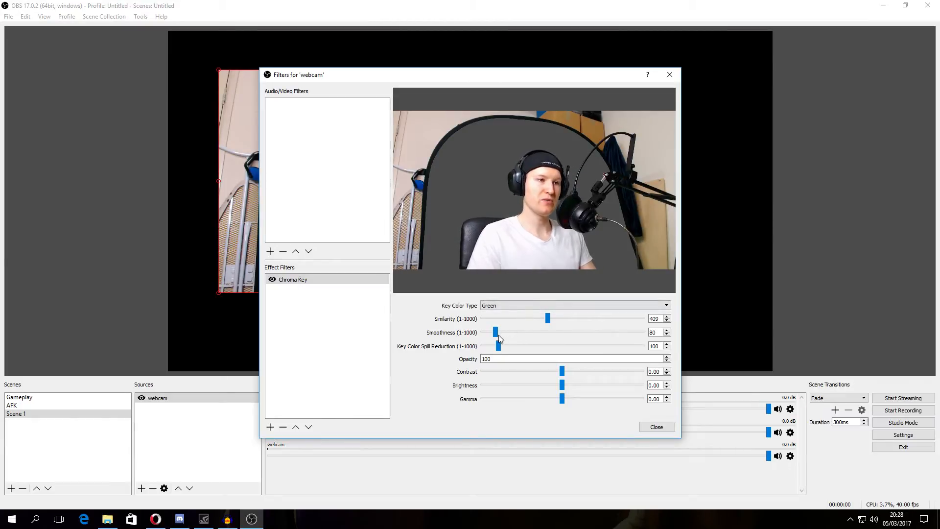
- Tune smoothness to 53, testing high values along the way
drag(496, 332, 534, 332)
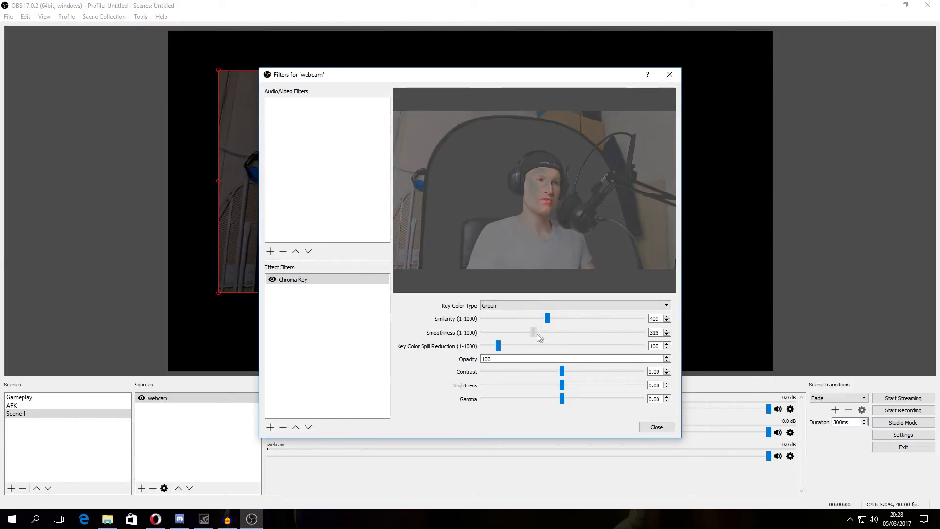
drag(533, 332, 507, 333)
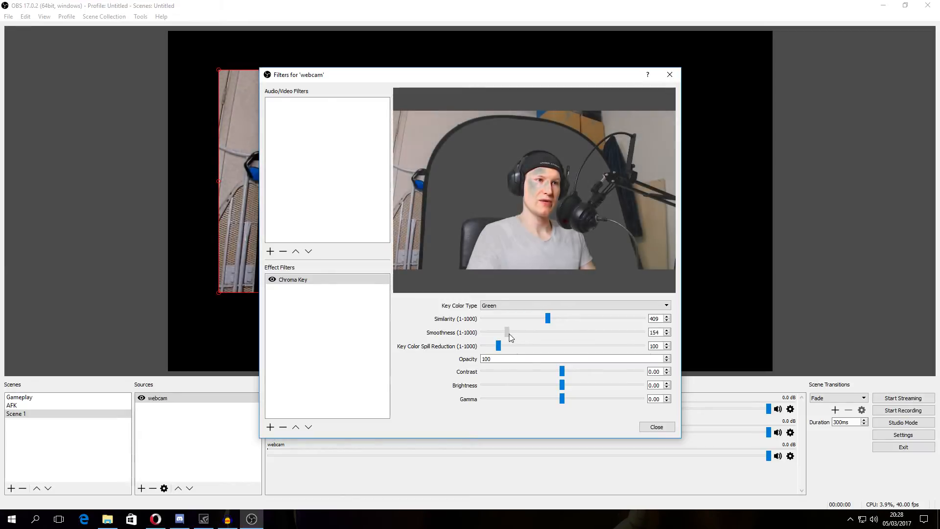
drag(507, 332, 501, 332)
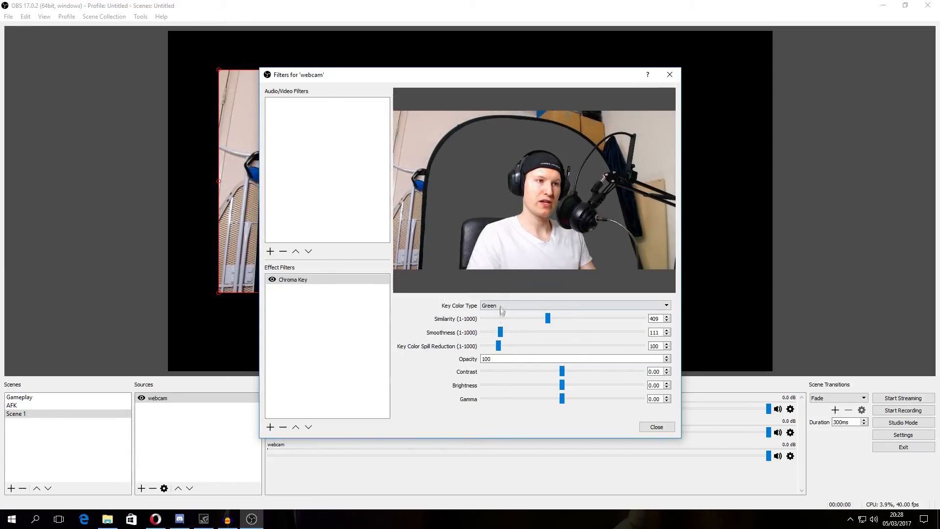
drag(500, 332, 483, 332)
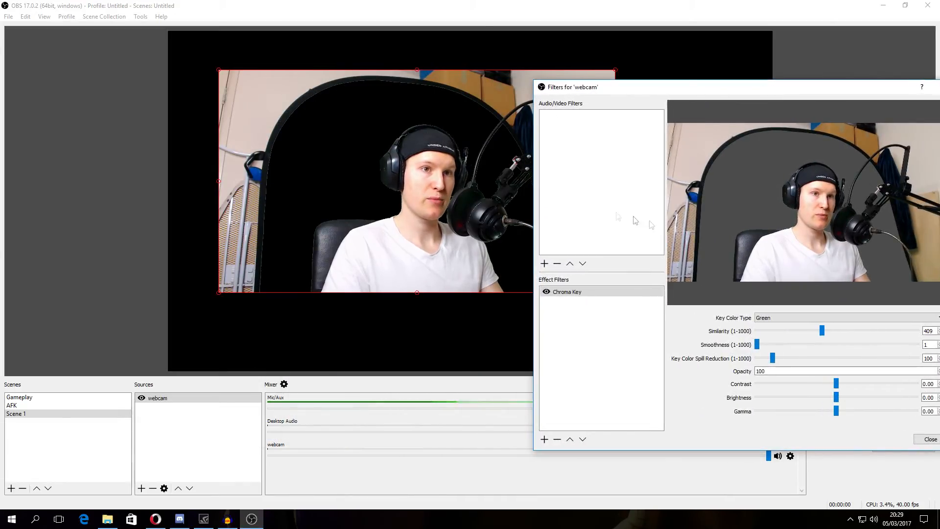
drag(757, 344, 760, 344)
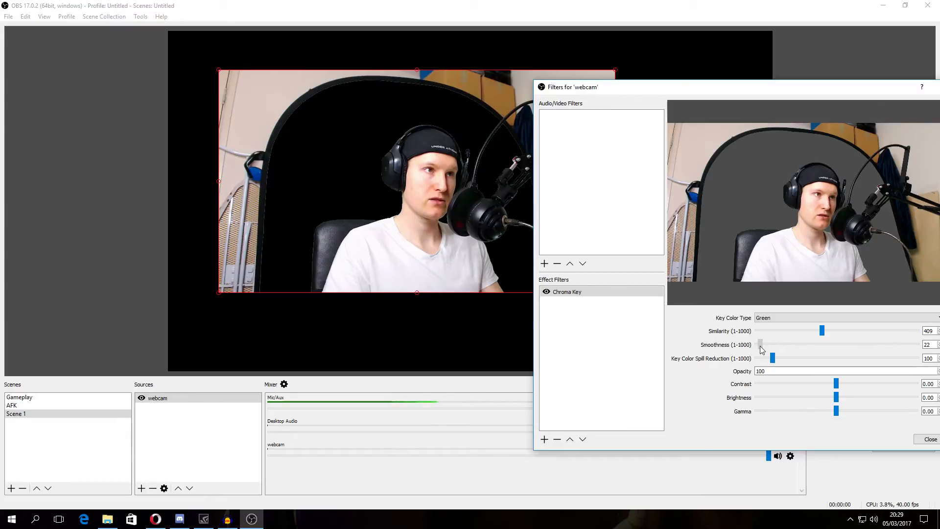
drag(773, 344, 766, 345)
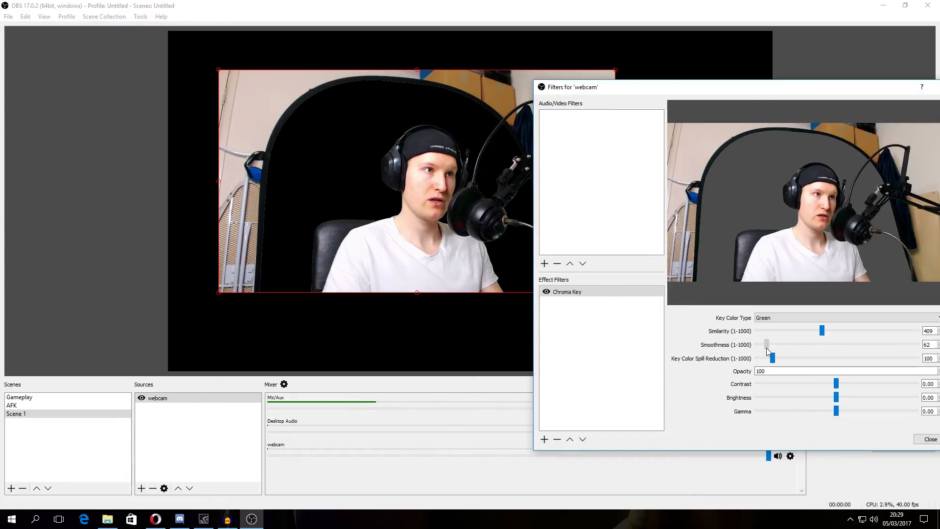
drag(766, 344, 768, 344)
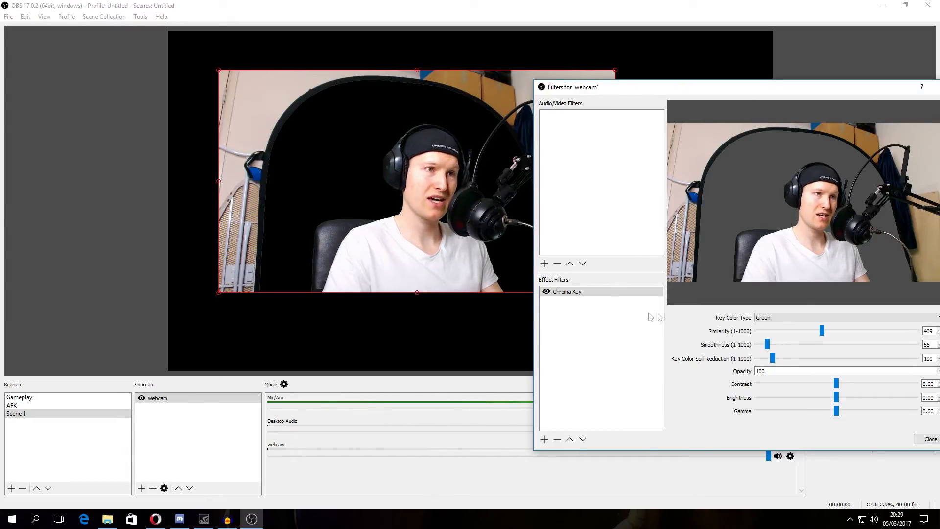
drag(768, 344, 826, 344)
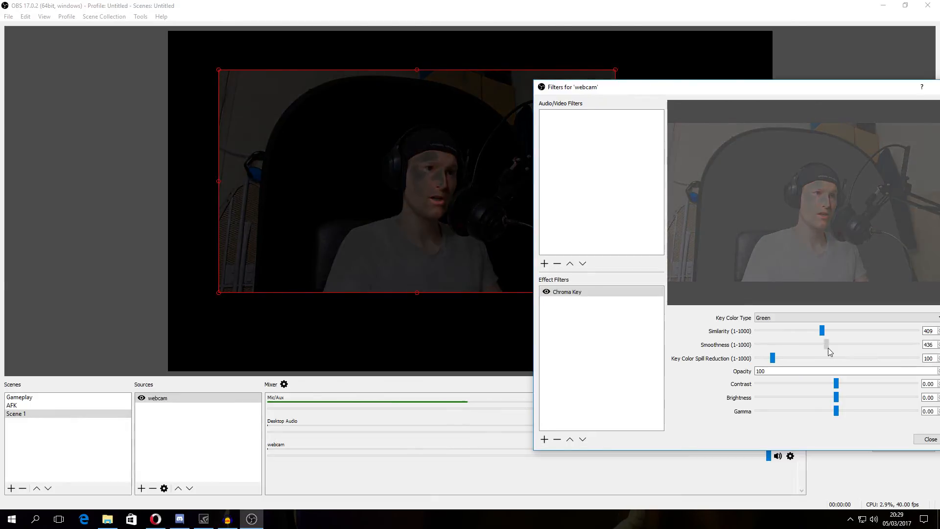
drag(826, 344, 768, 344)
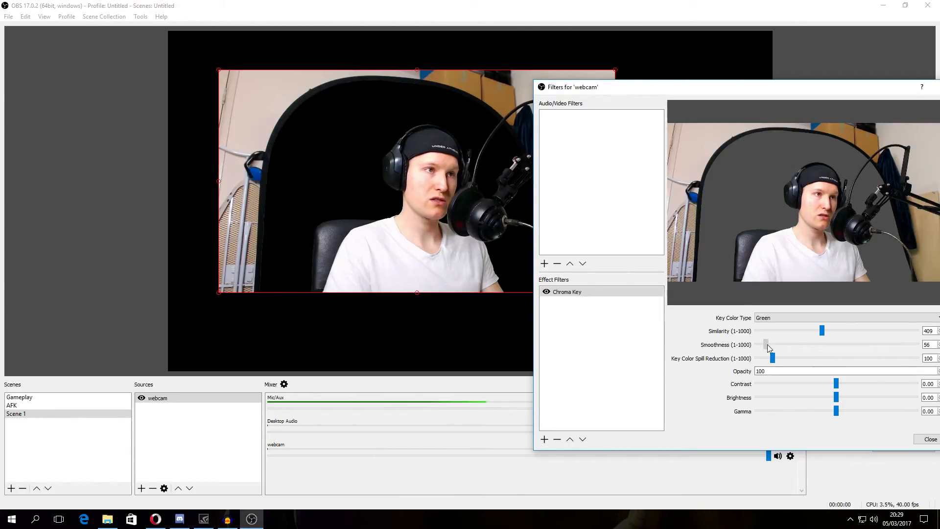
drag(774, 344, 766, 343)
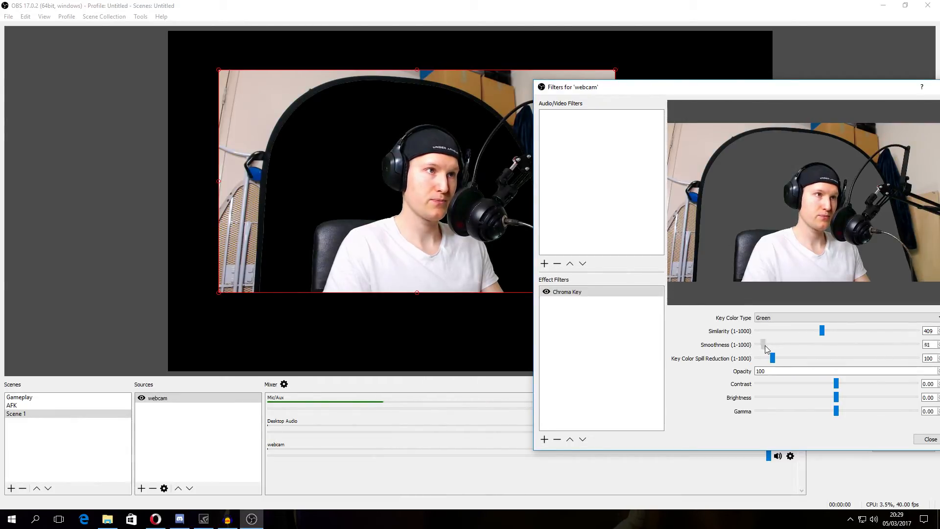
drag(763, 344, 770, 344)
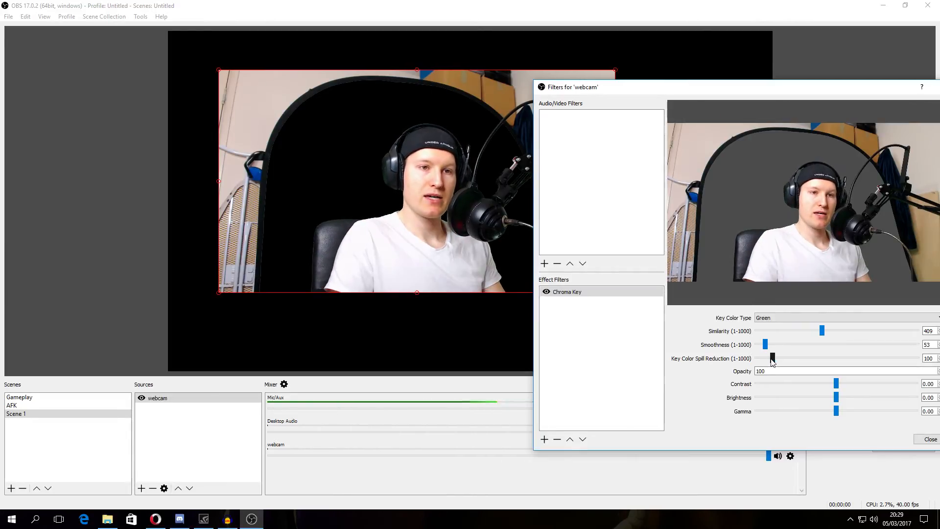
- Test spill reduction at maximum, then bring it down to 1
drag(772, 358, 916, 358)
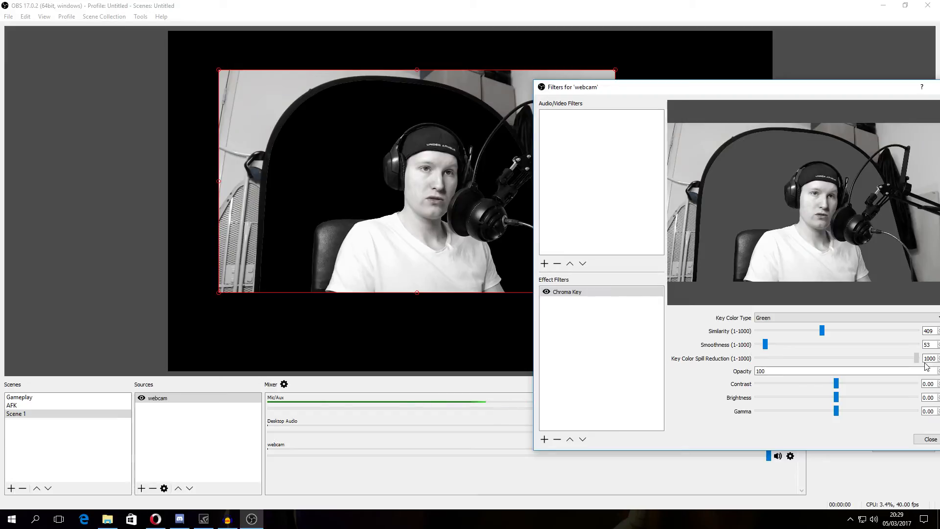
drag(917, 358, 757, 359)
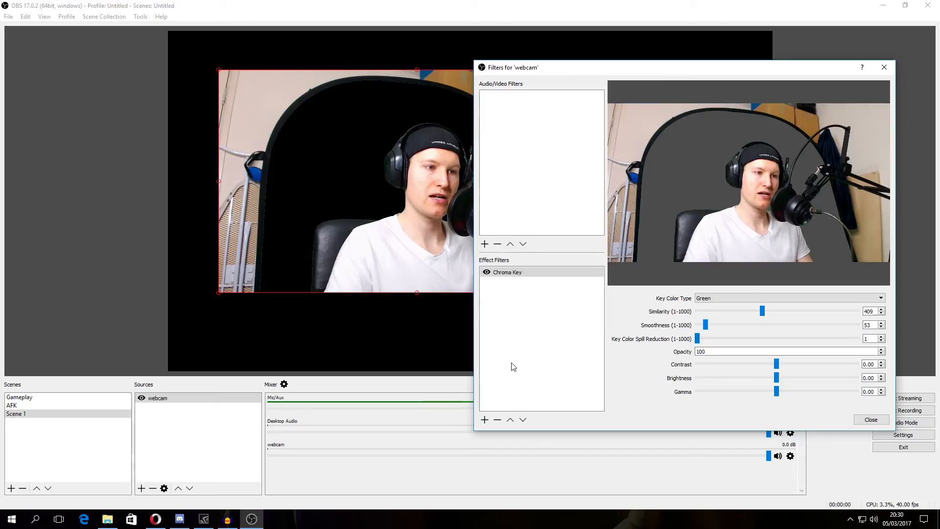
- Add a Crop/Pad filter with left 400 and top 200
click(485, 419)
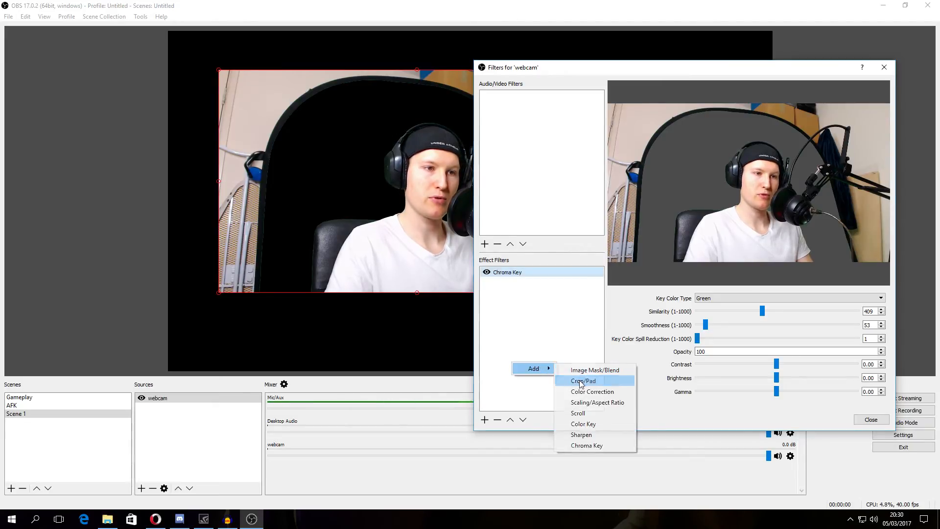
click(583, 381)
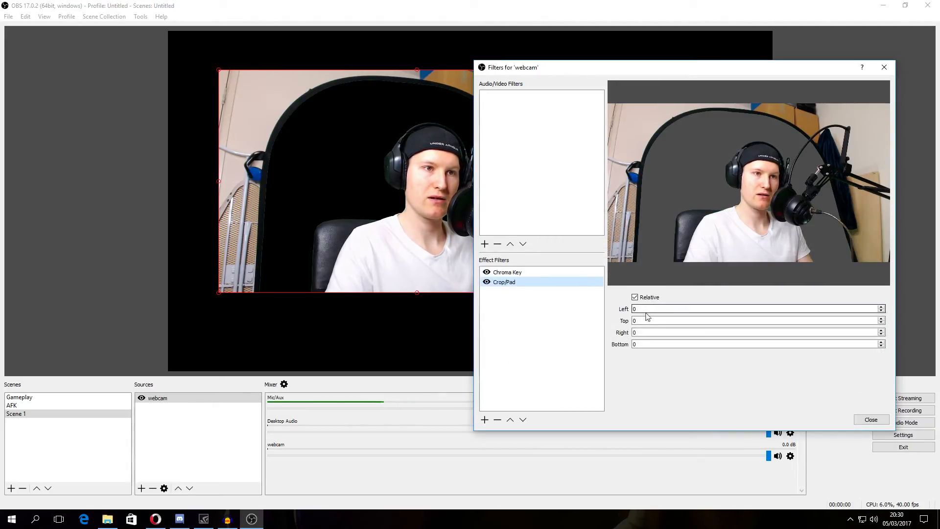
click(755, 308)
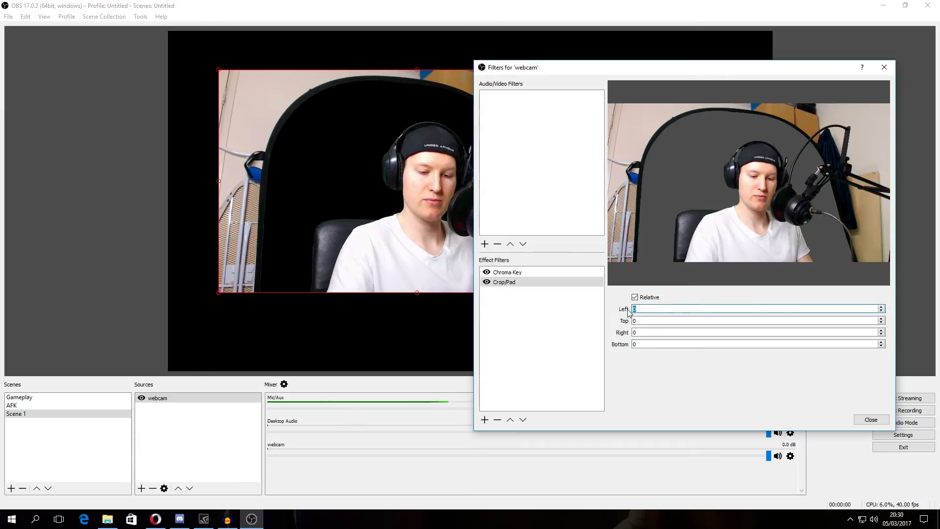
text(400)
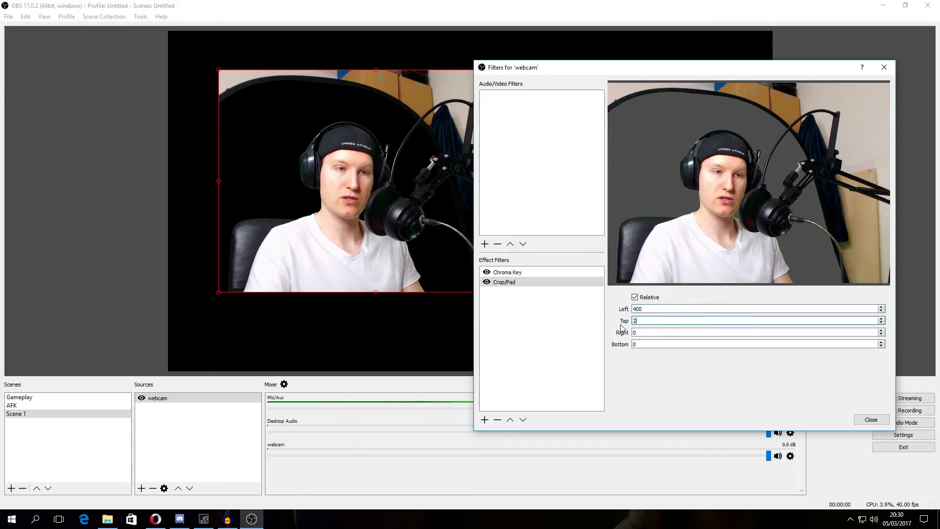
text(00)
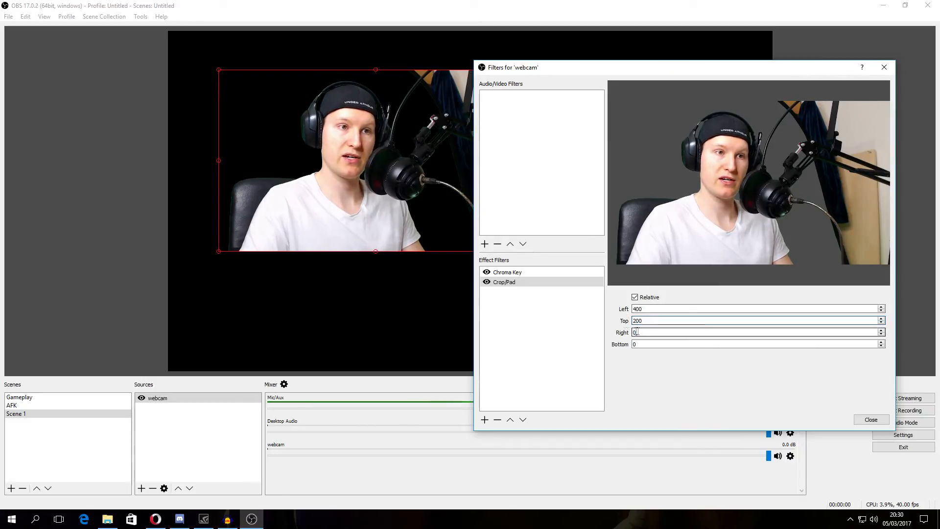
text(400)
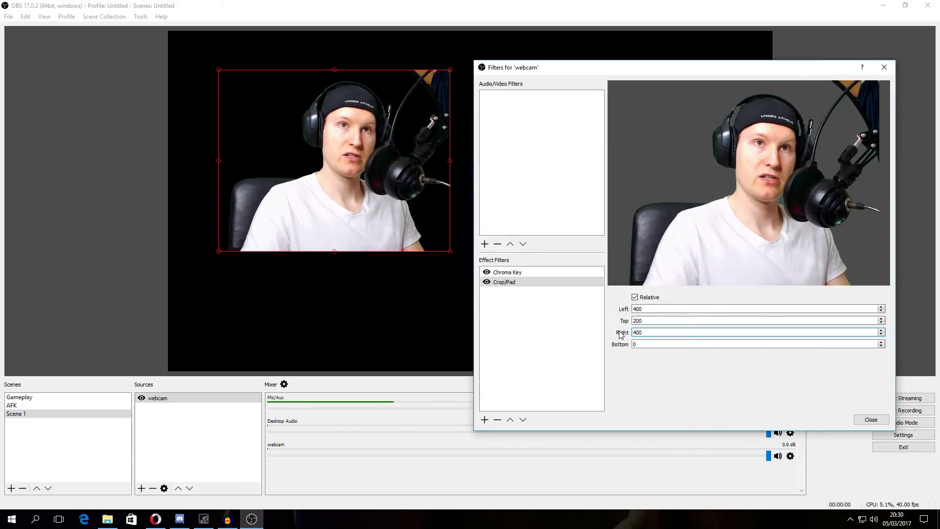
text(5)
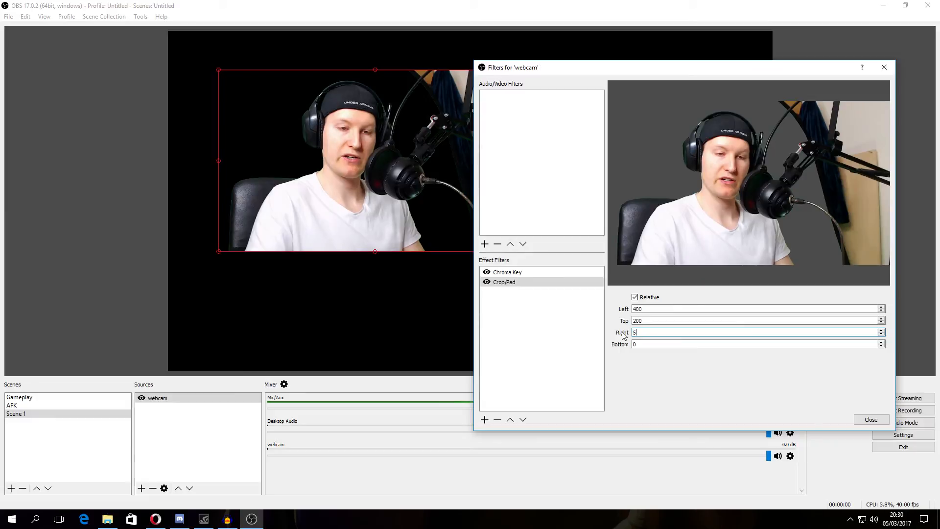
text(00)
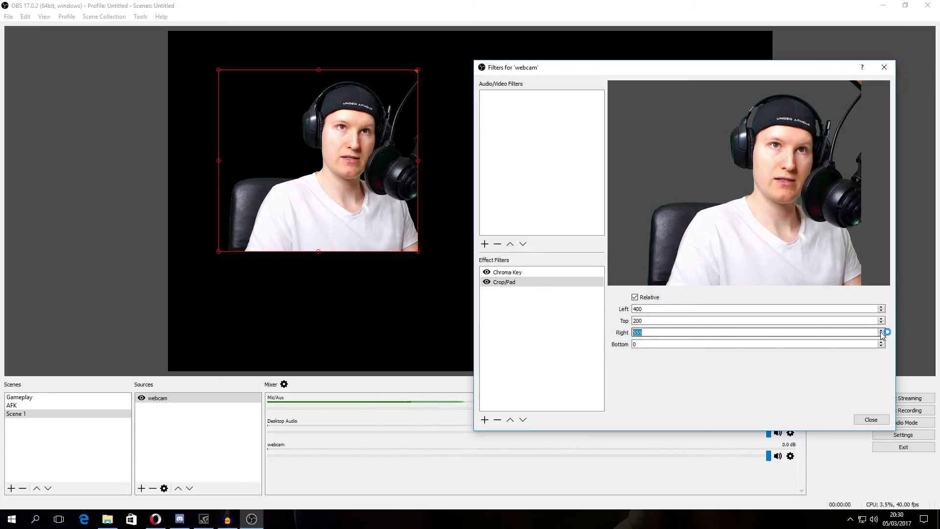
- Set the crop's right to 594 and bottom to 100
click(882, 330)
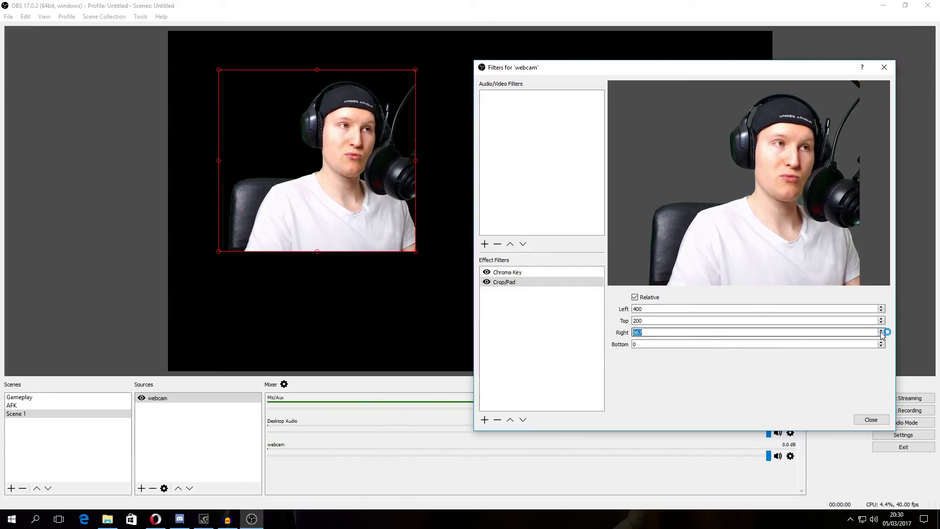
click(880, 335)
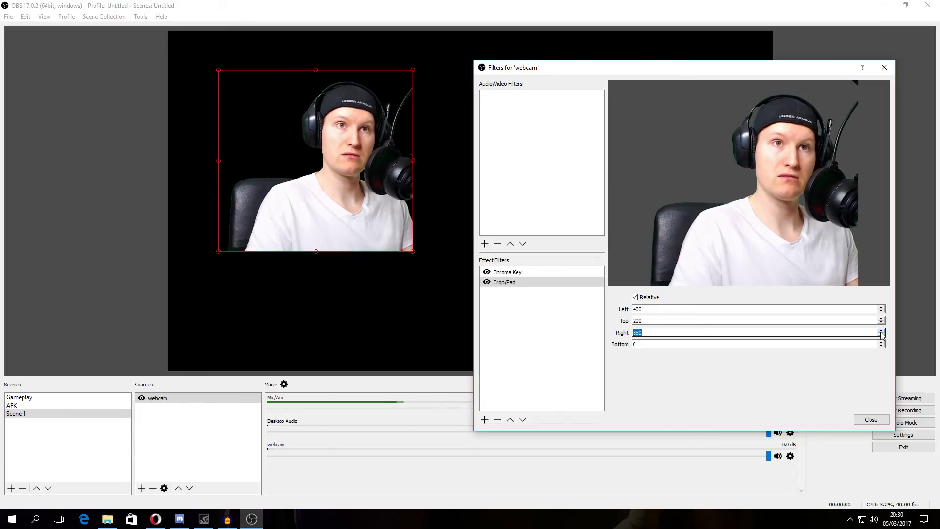
click(881, 330)
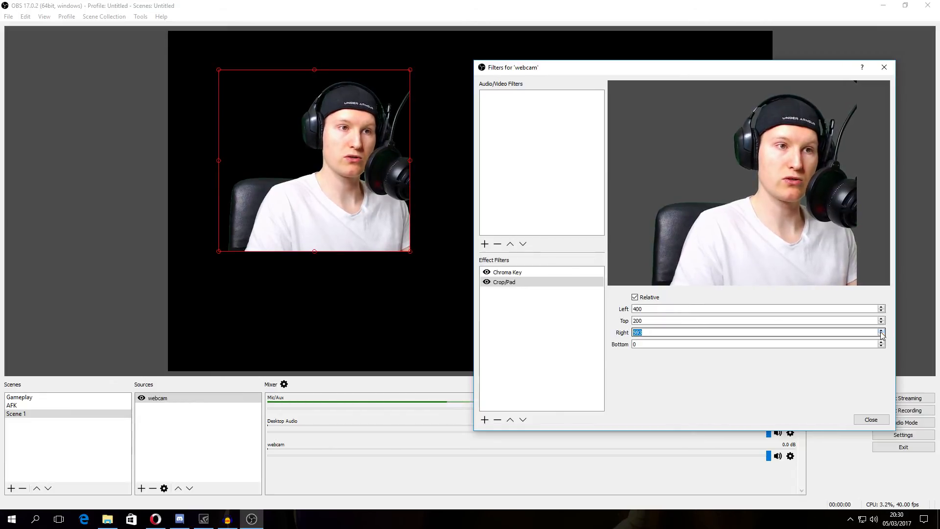
click(881, 330)
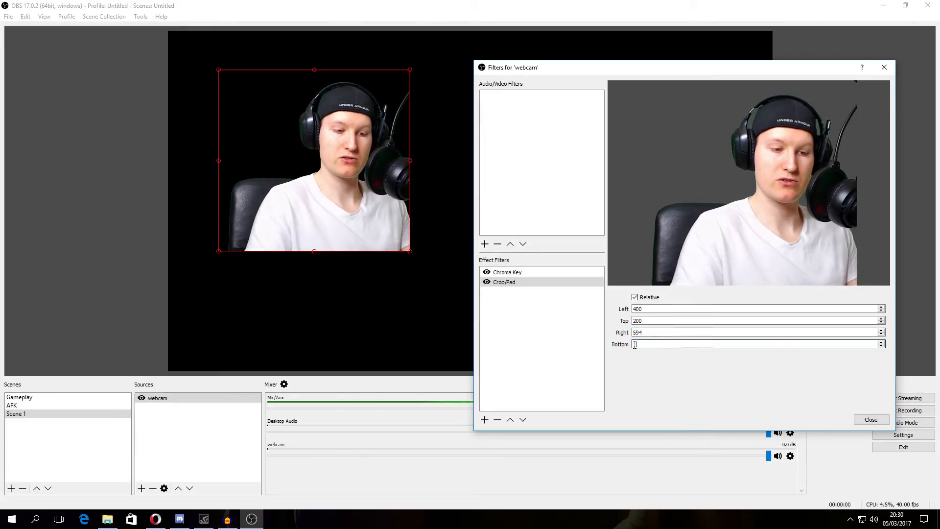
text(100)
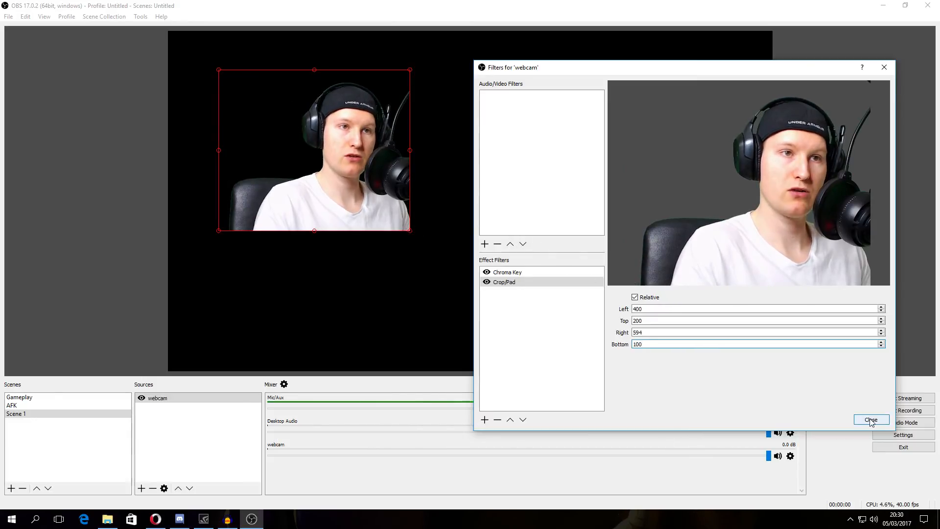
- Close the filters and move the cropped webcam to the canvas bottom-left corner
click(871, 420)
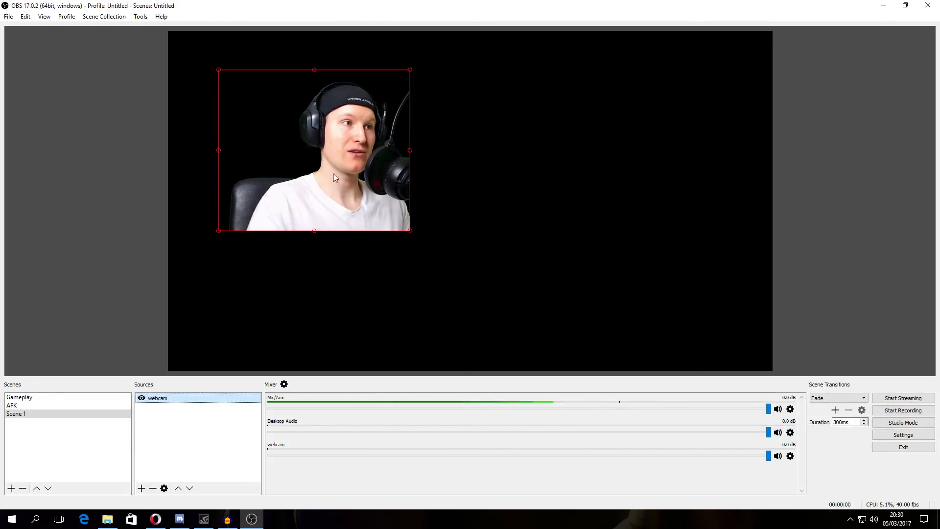
drag(315, 149, 264, 291)
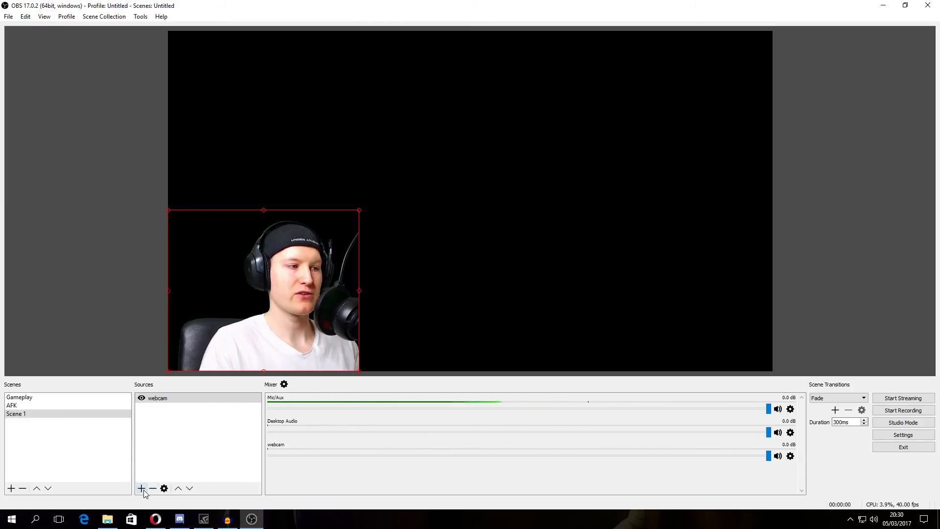
- Add a Media Source and browse to the A: drive for its video file
click(141, 488)
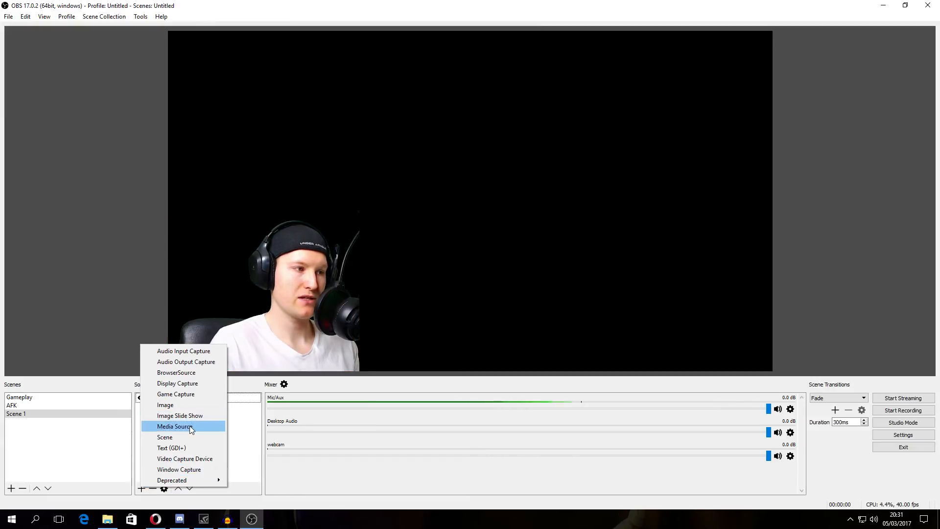
click(175, 426)
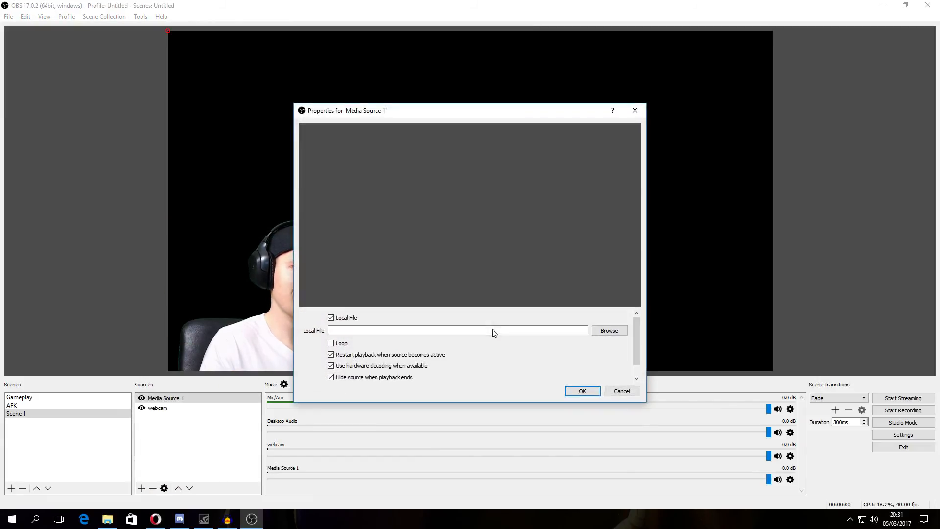
click(608, 330)
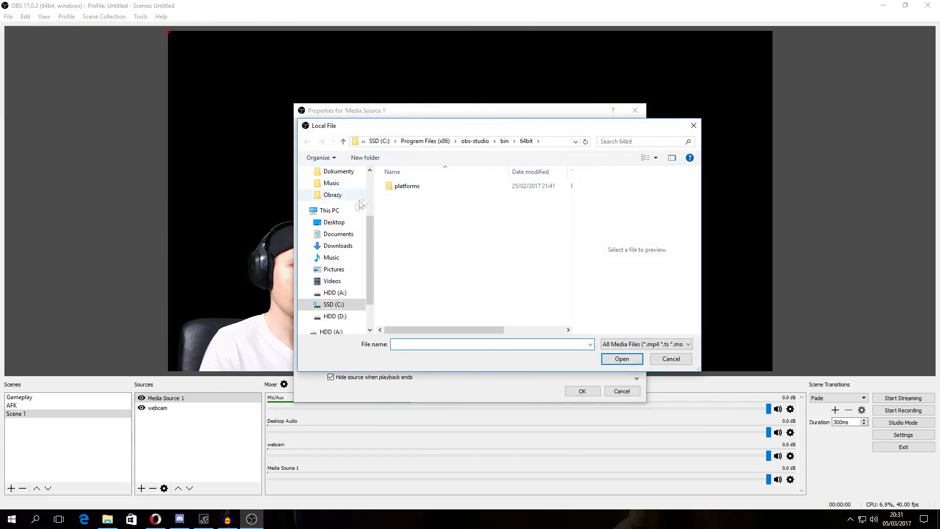
click(335, 292)
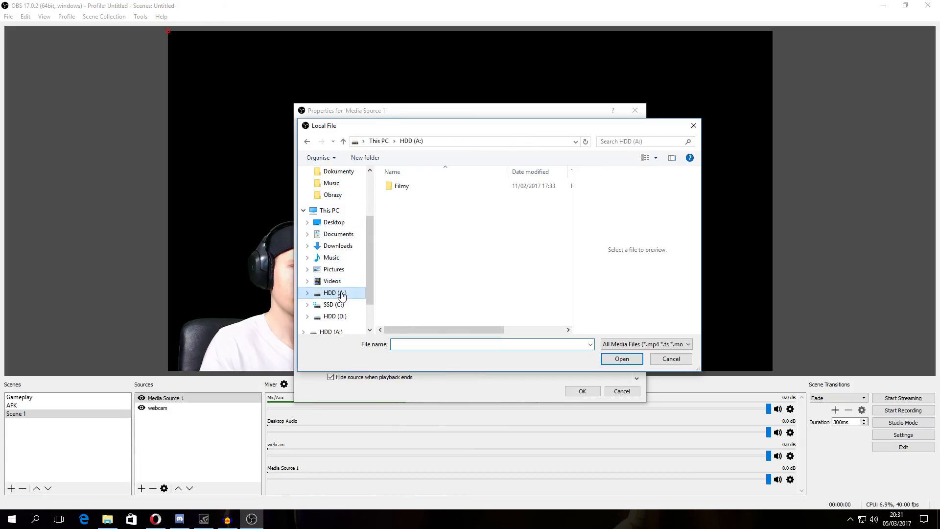